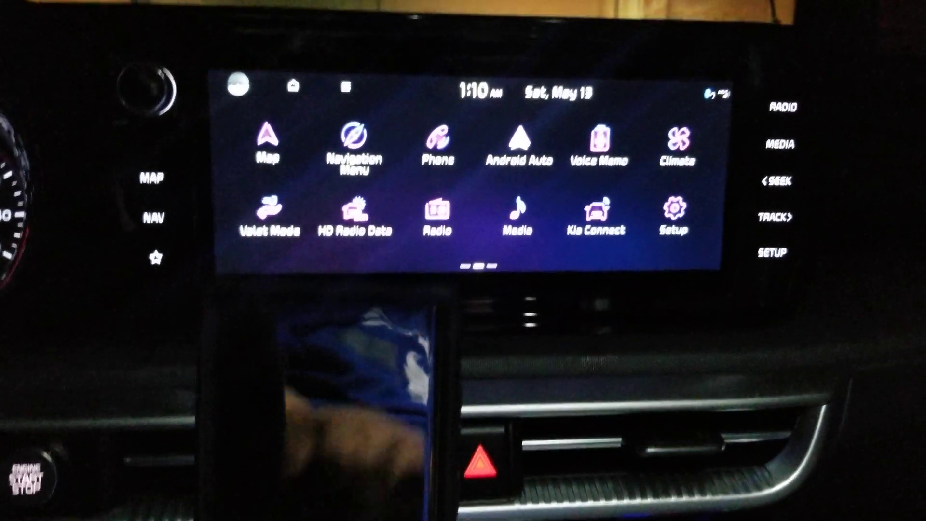
Launch Android Auto from the Kia home screen to show its app launcher and map.
left_click(266, 136)
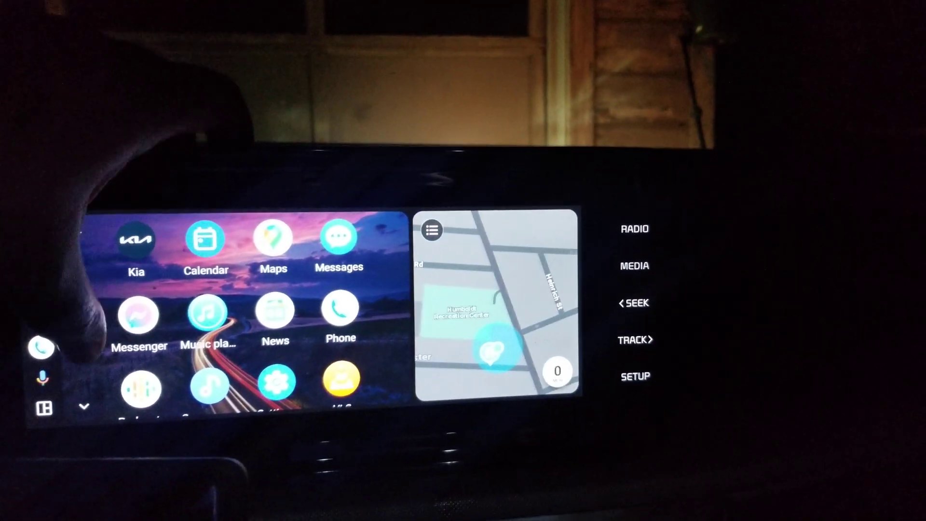
left_click(272, 238)
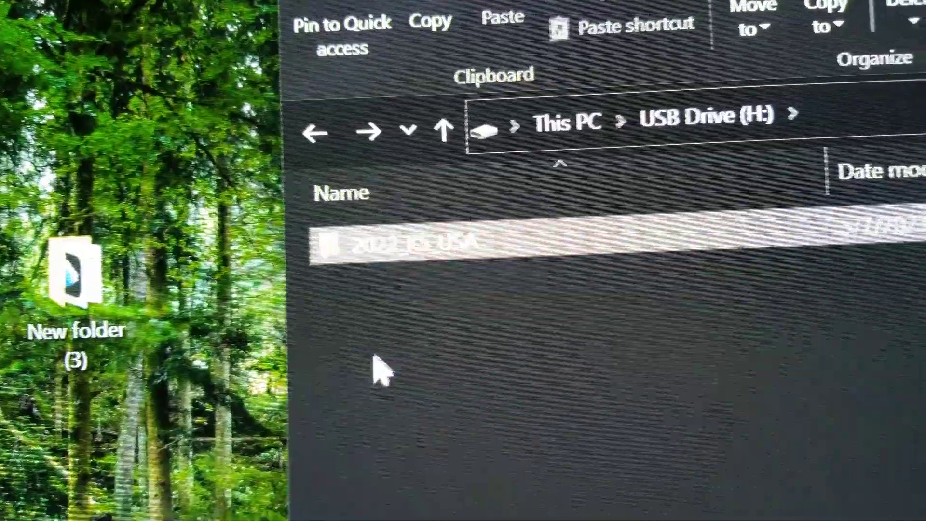
Open the 2022_K5_USA folder on USB Drive (H:) and browse its update files.
double_click(413, 241)
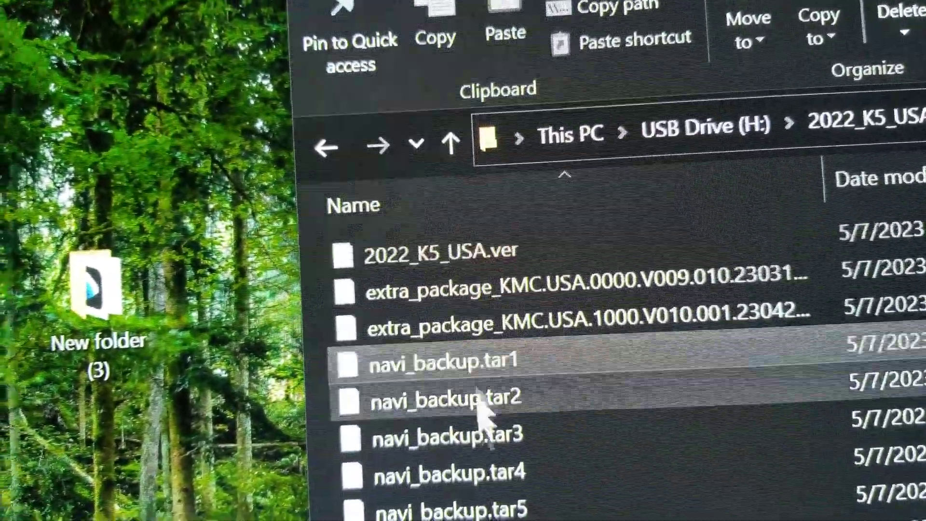
scroll("down", 3)
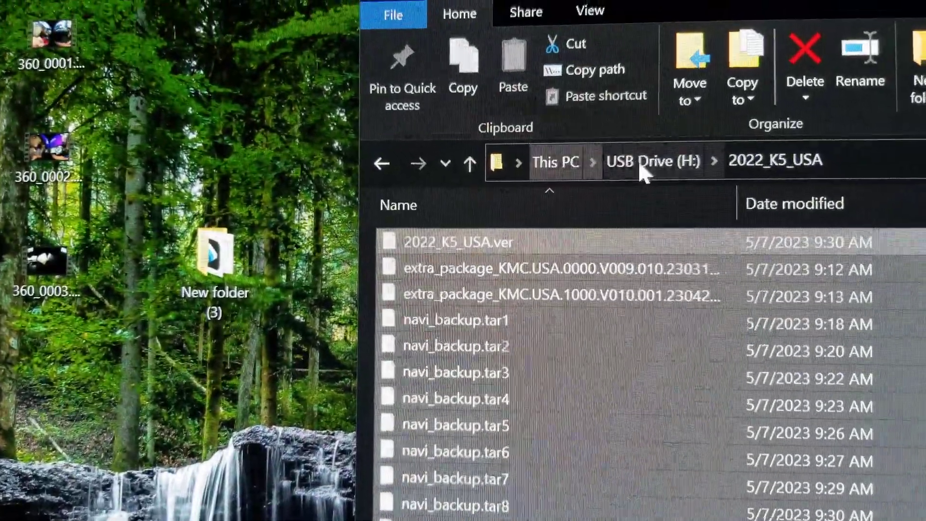
Move the update files to the USB Drive (H:) root and permanently delete 2022_K5_USA.
left_click(650, 161)
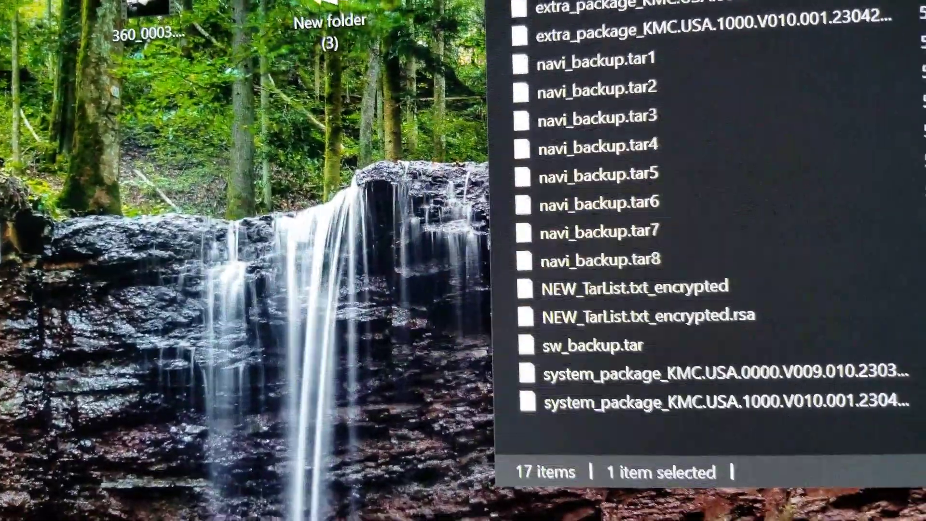
scroll("down", 3)
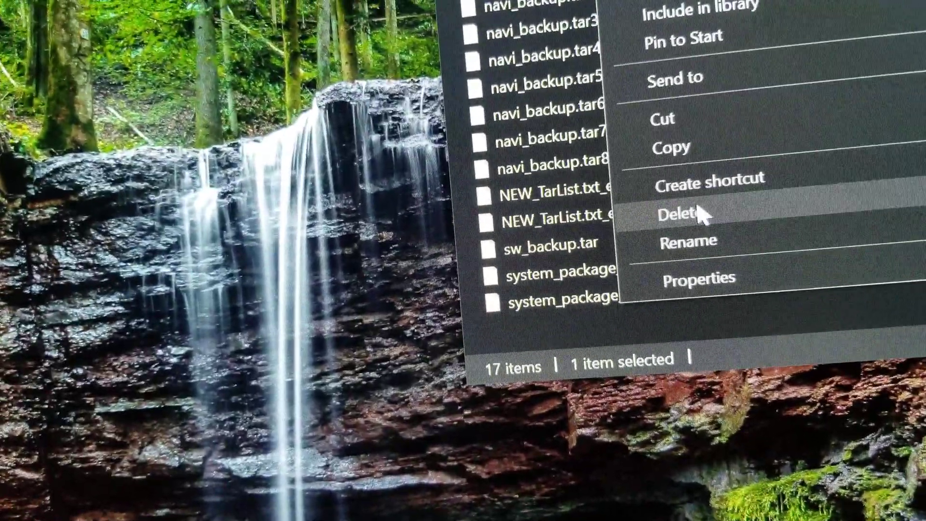
left_click(685, 213)
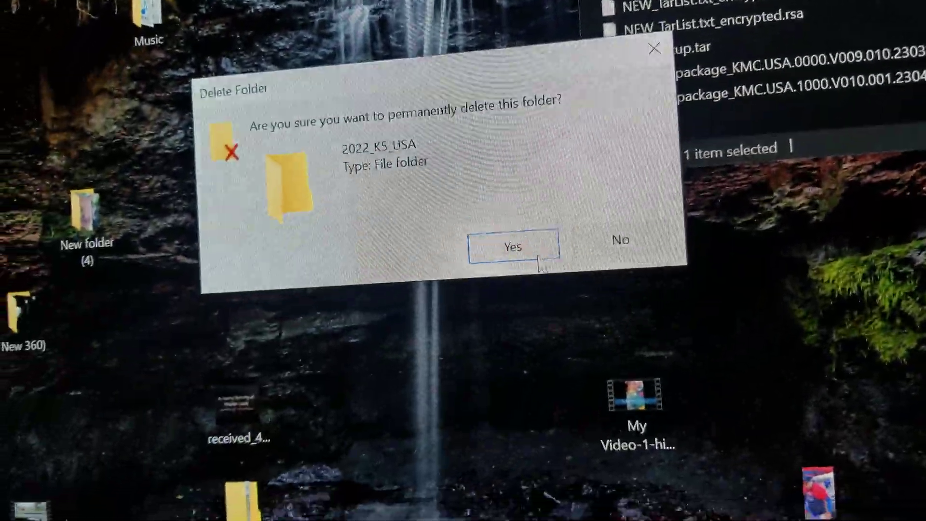
left_click(512, 246)
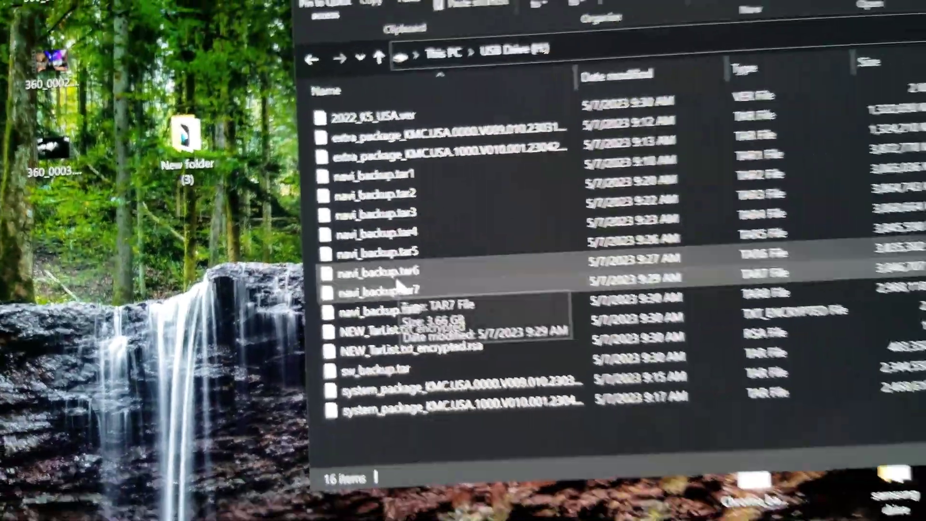